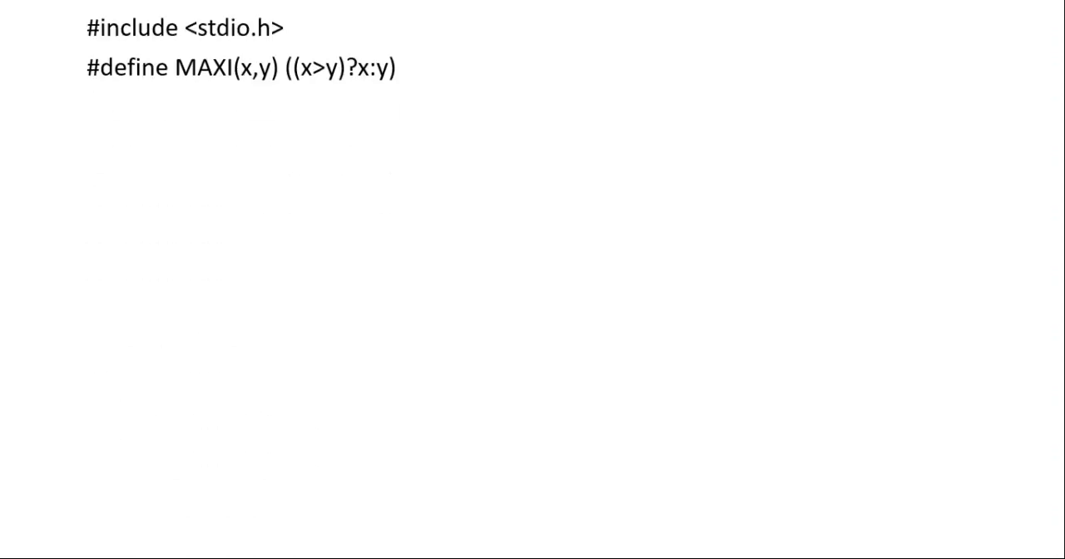
mouse_move(296, 81)
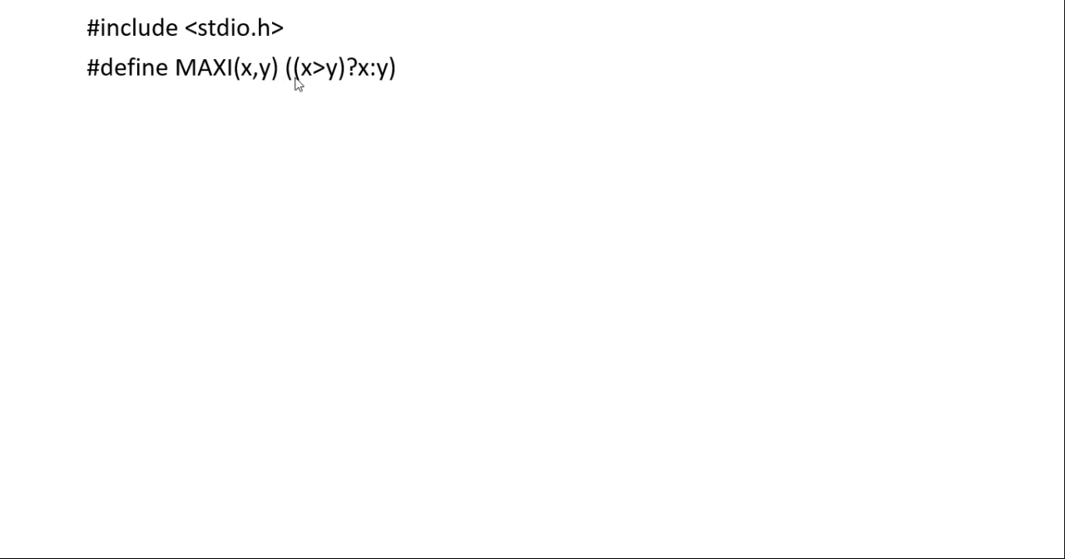
mouse_move(143, 70)
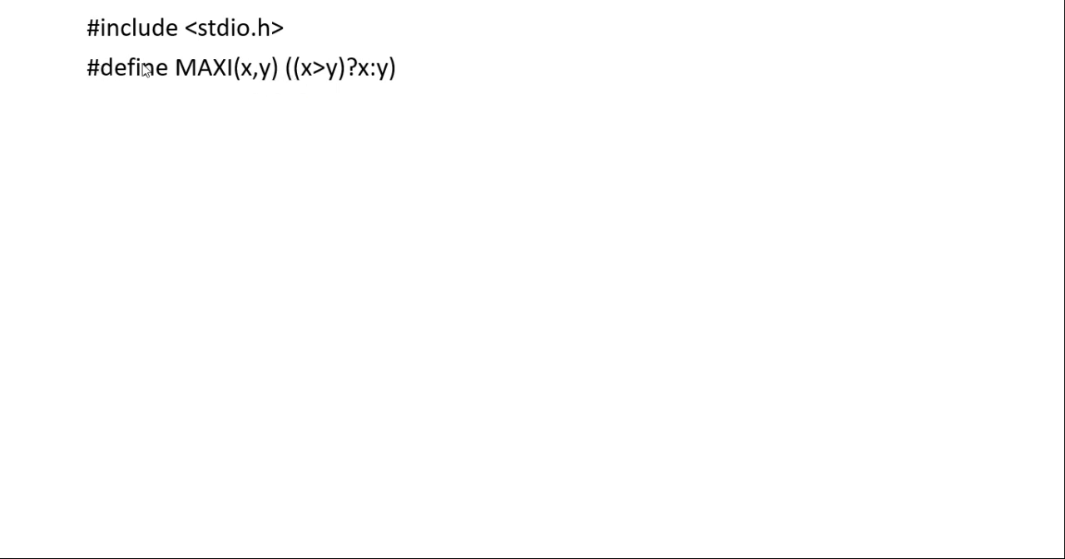
mouse_move(206, 92)
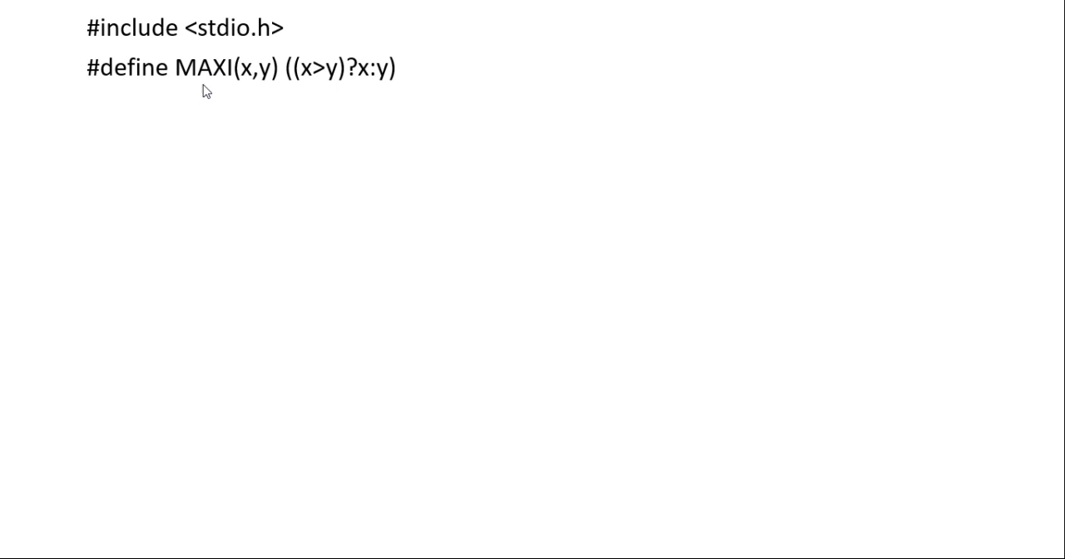
mouse_move(275, 48)
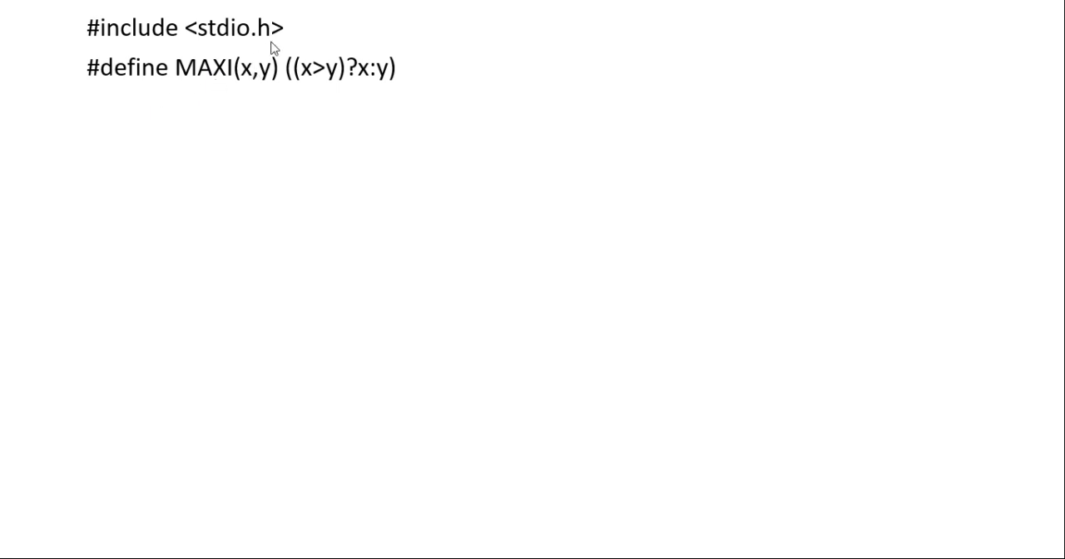
mouse_move(263, 83)
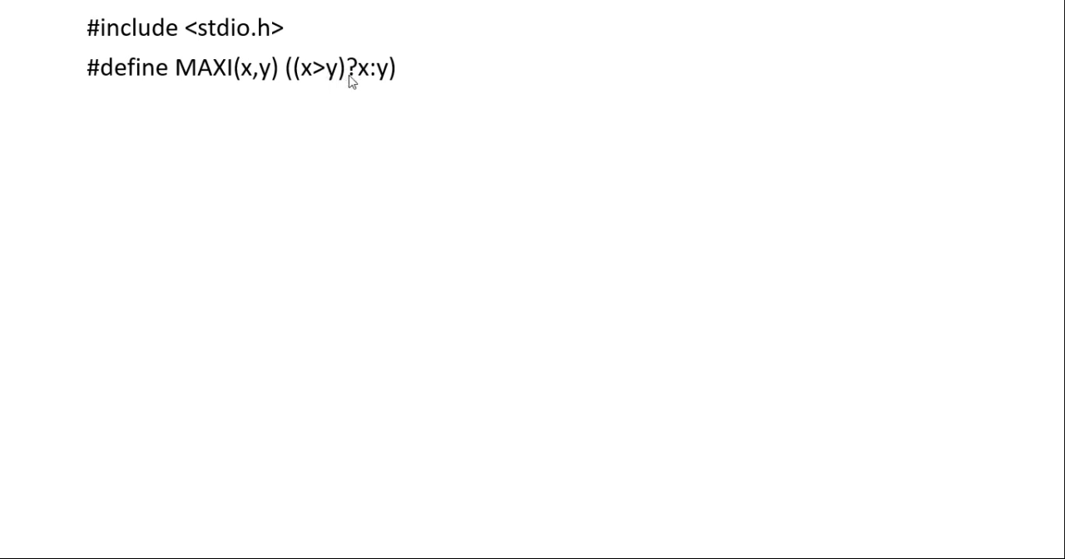
mouse_move(358, 83)
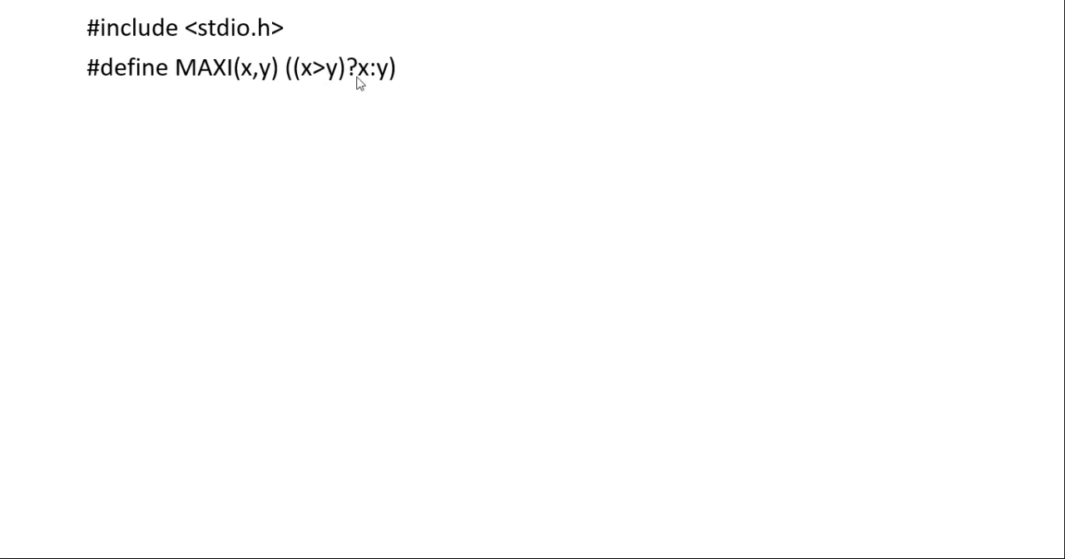
mouse_move(386, 80)
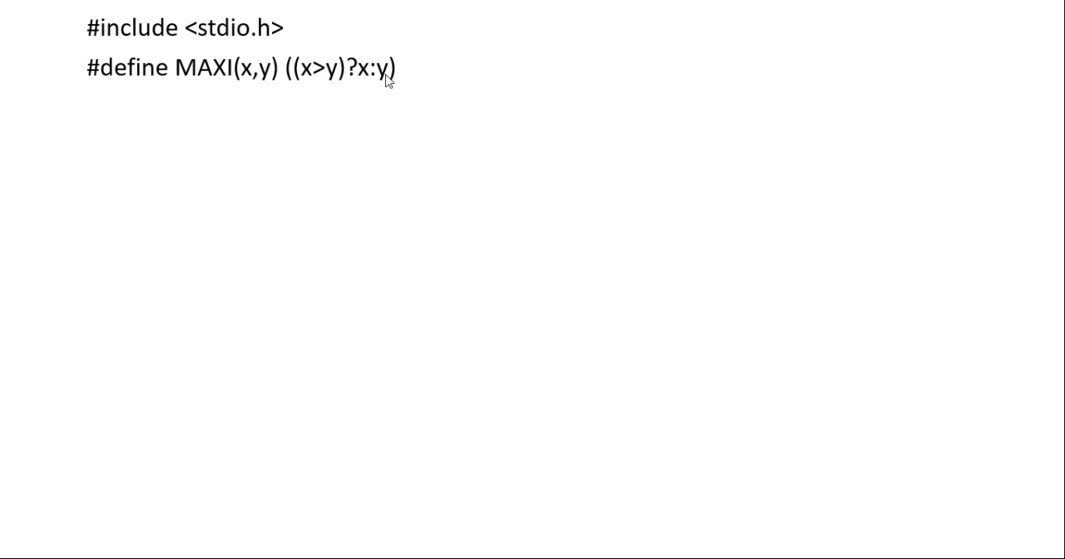
mouse_move(326, 77)
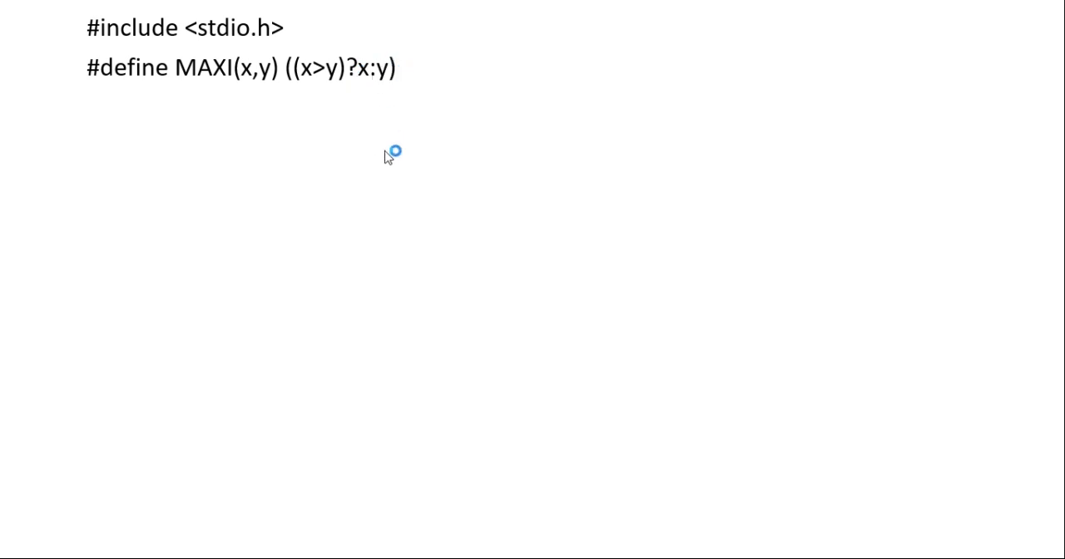
type("int main()")
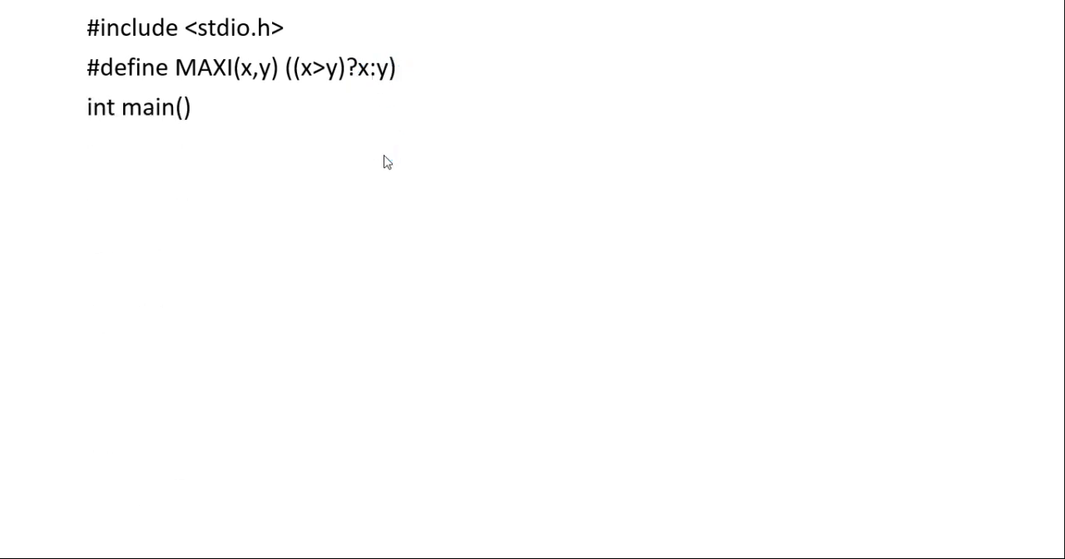
type("{")
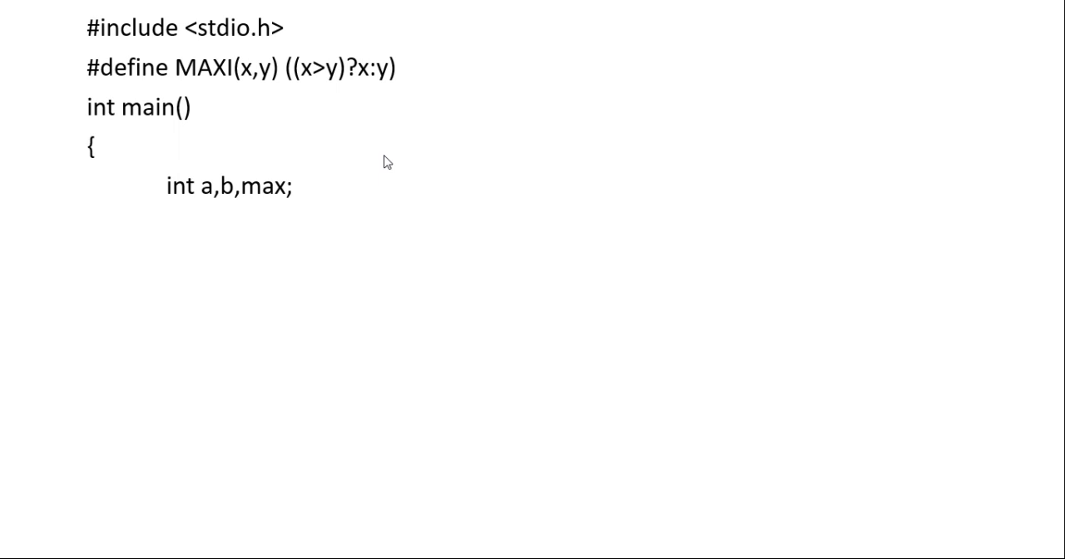
mouse_move(388, 222)
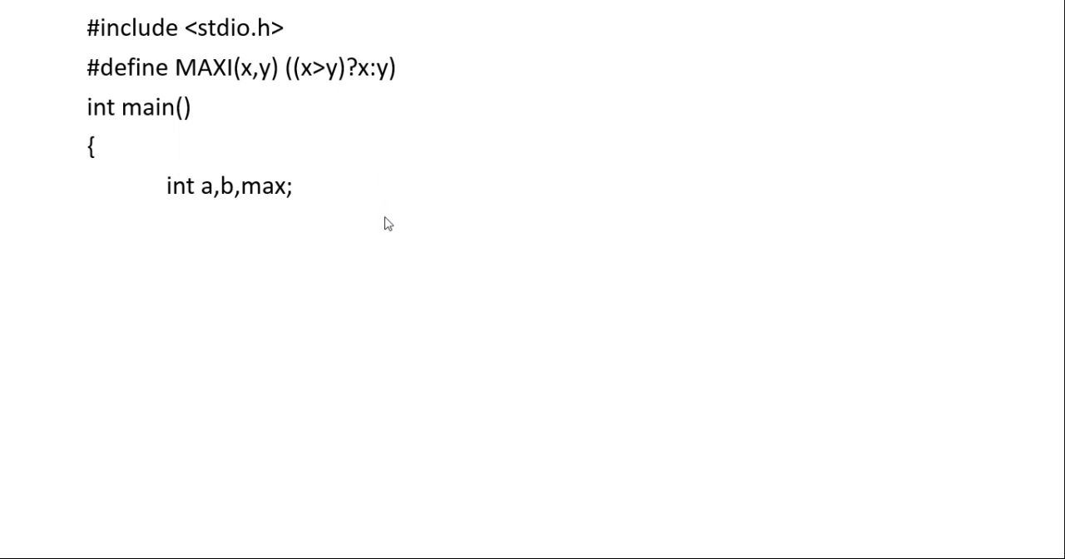
mouse_move(233, 198)
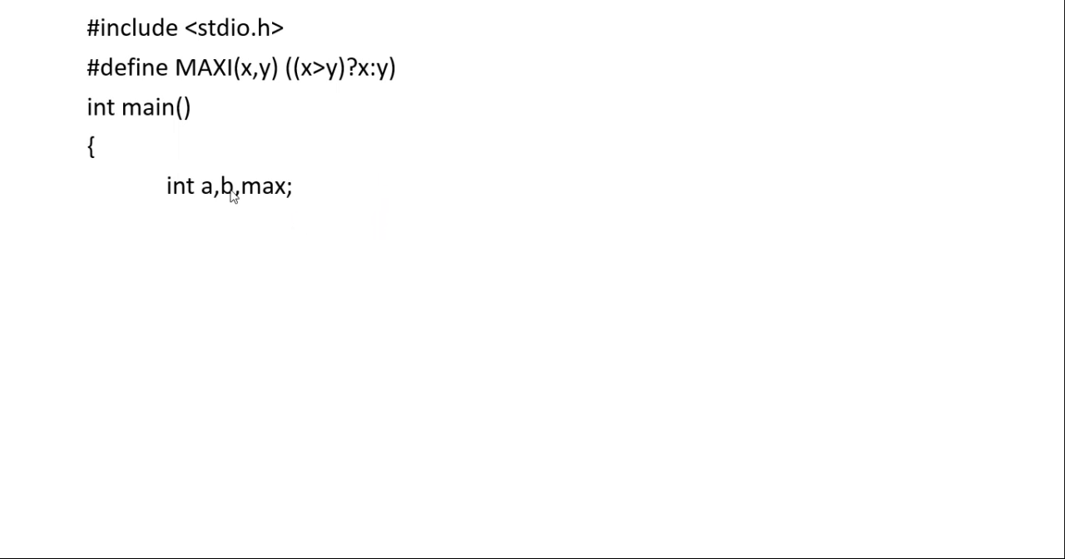
mouse_move(225, 227)
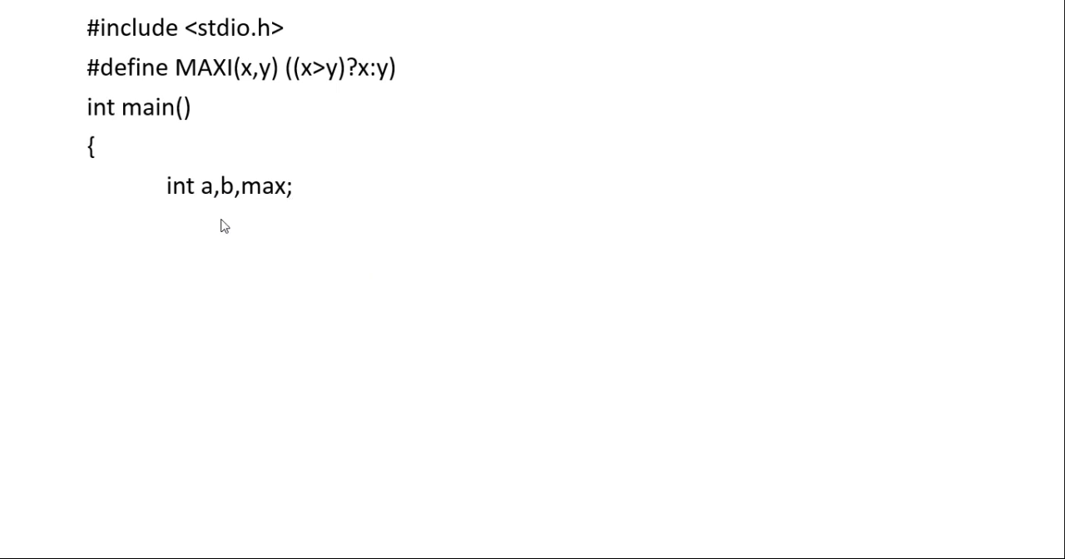
type("printf(\"Enter first number: \");")
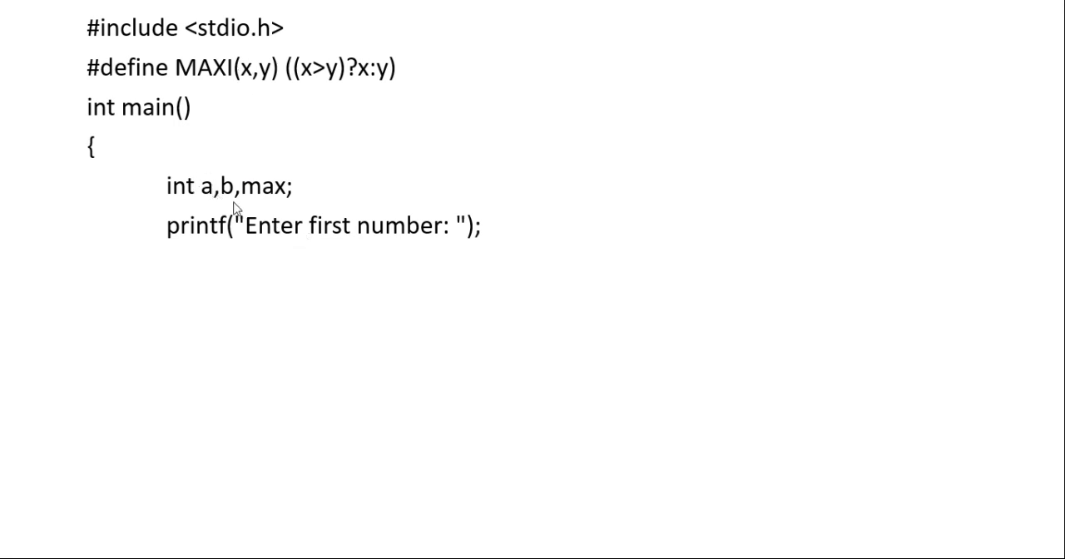
type("scanf(\"%d\",&a);")
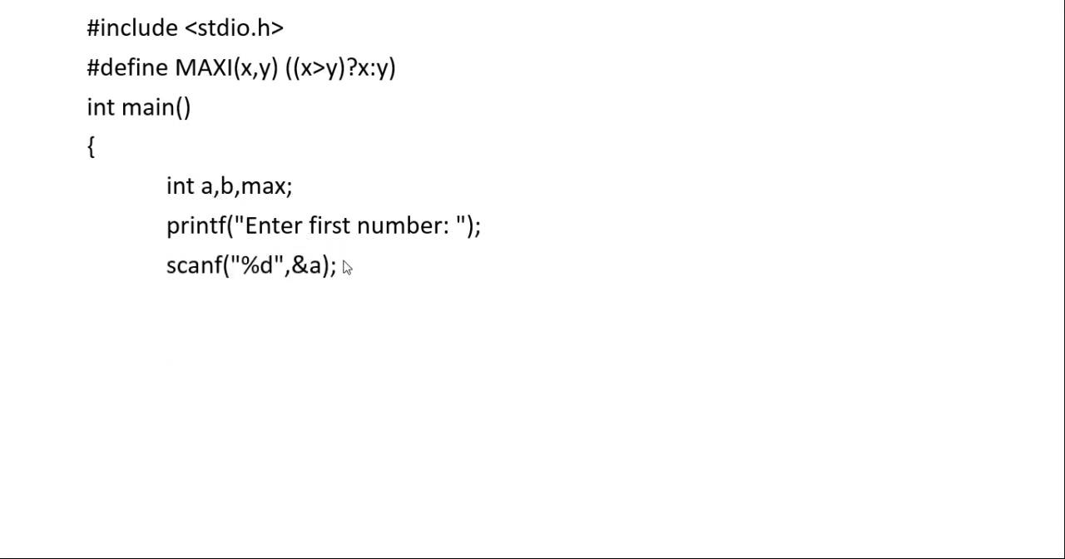
mouse_move(314, 286)
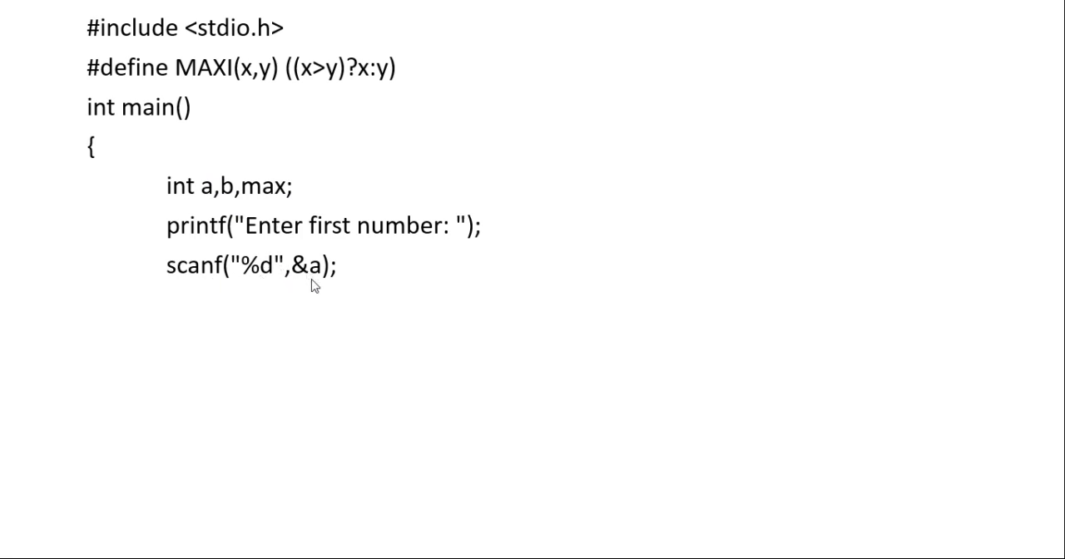
type("printf(\"Enter second number: \");")
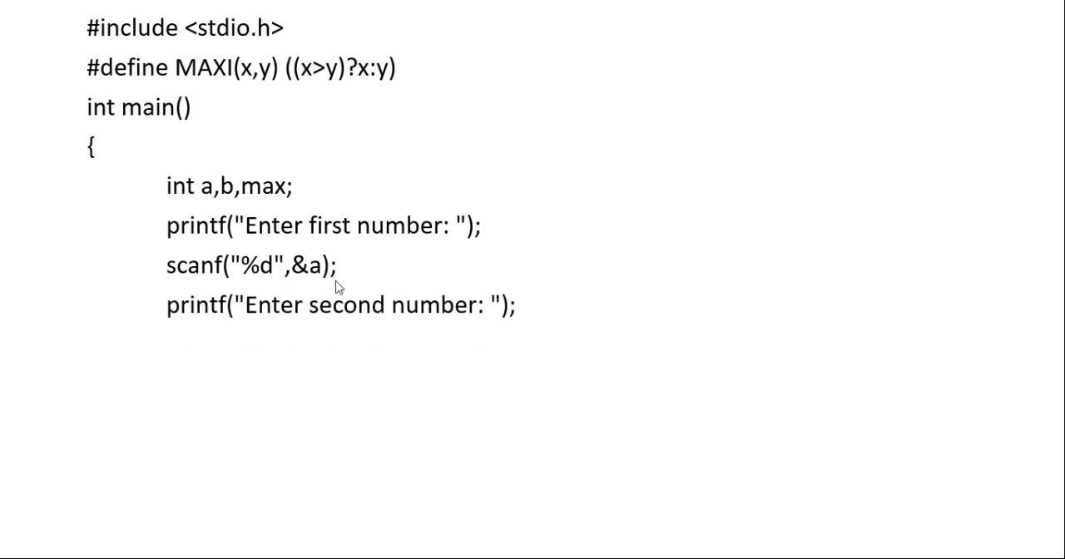
mouse_move(275, 320)
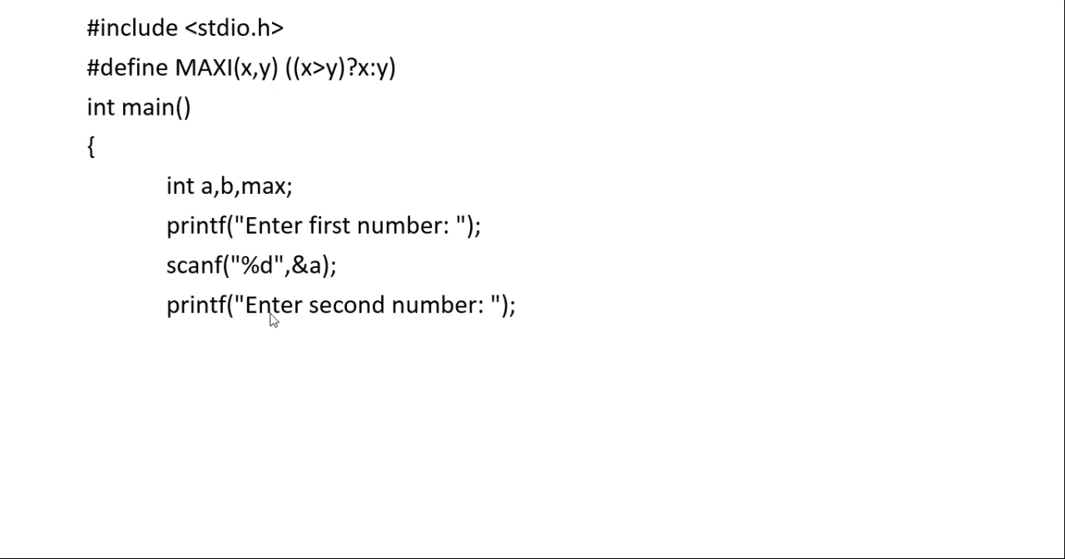
type("scanf(\"%d\",&b);")
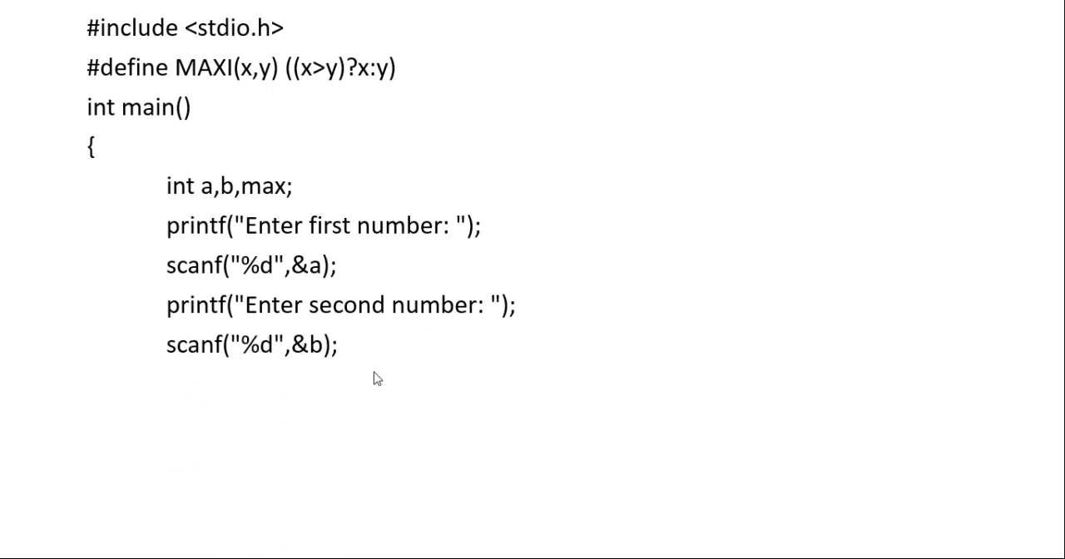
type("max=MAXI(a,b);")
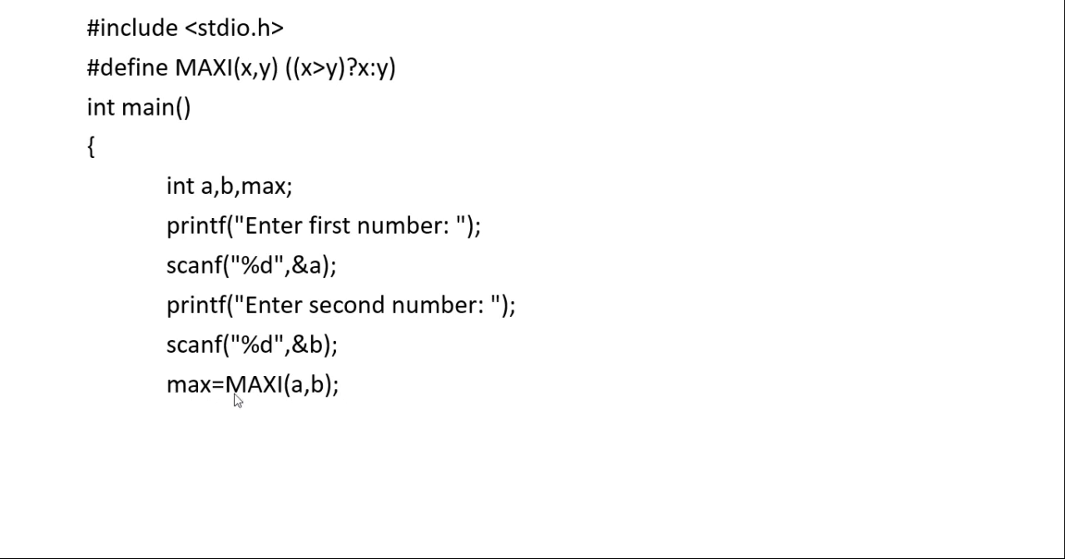
mouse_move(313, 404)
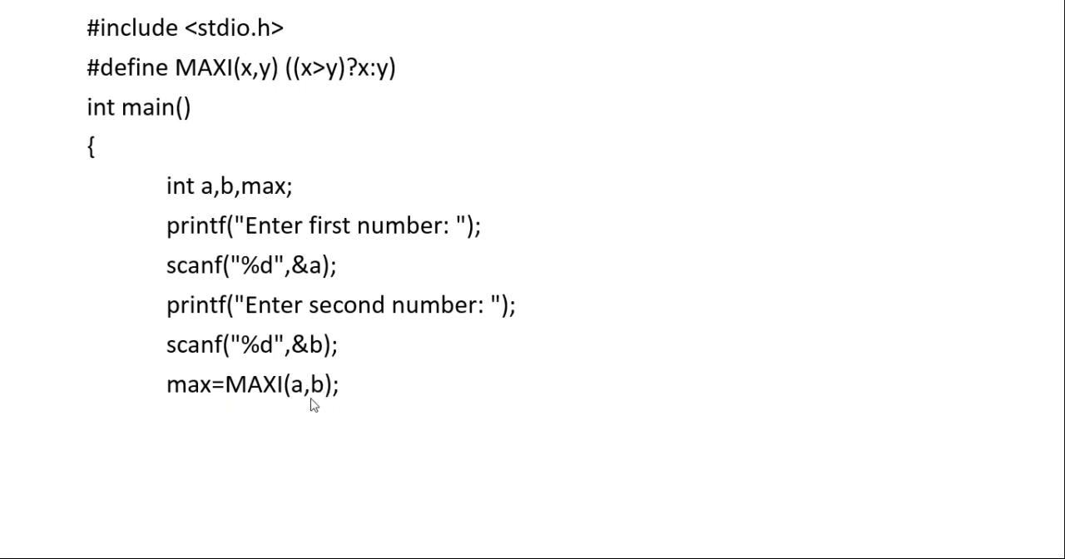
mouse_move(301, 406)
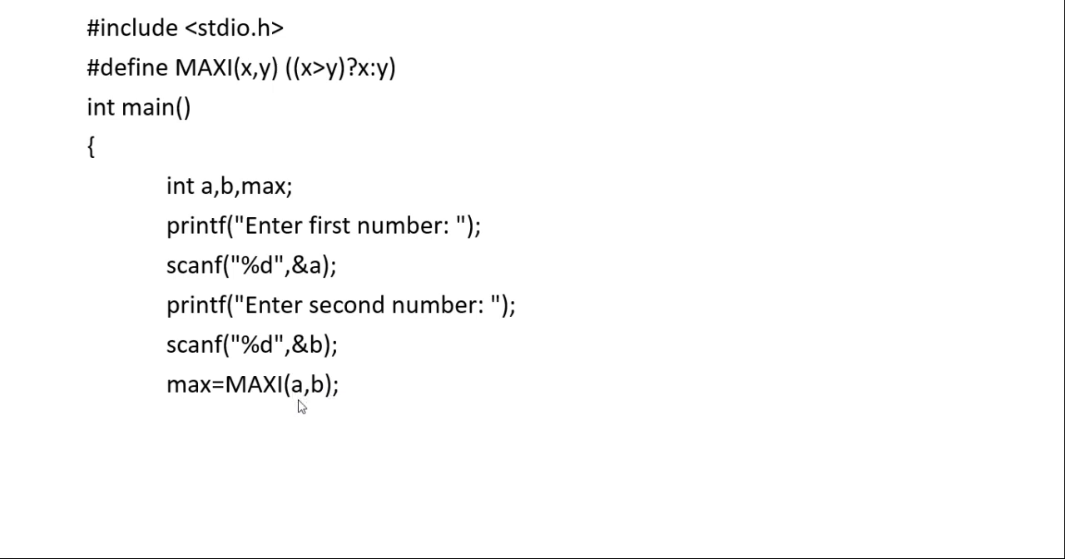
type("printf(\"Maximum number is: %d\\n\",max);")
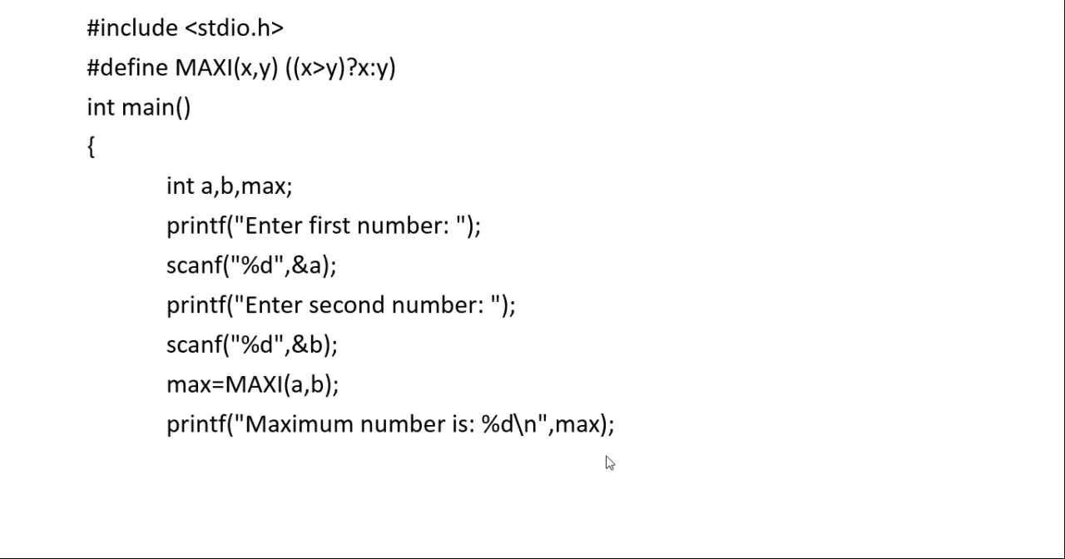
type("return 0;")
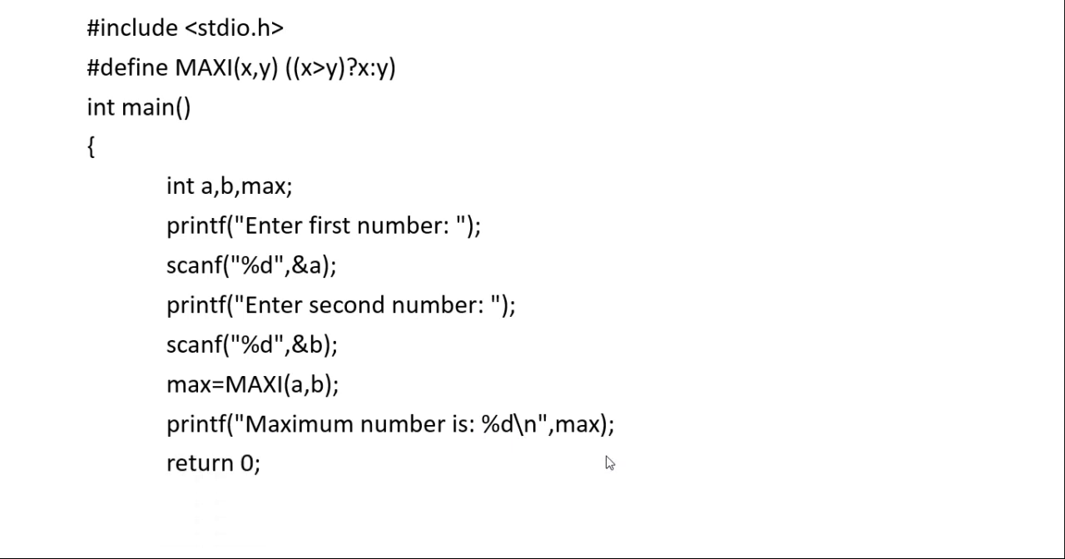